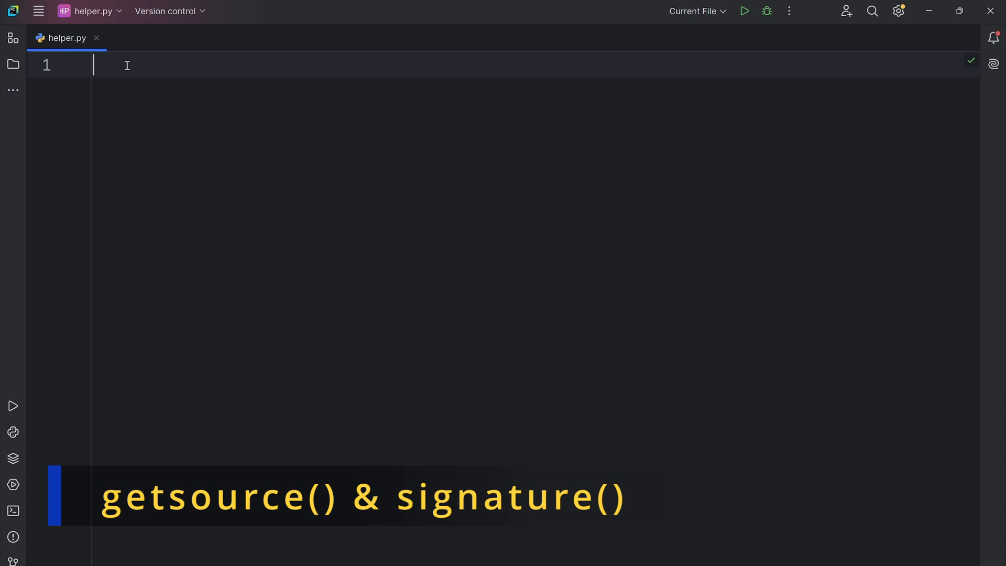
# Import inspect and define info(age, /, *, name, gender='M') printing age, name and gender
pyautogui.write('import inspect')
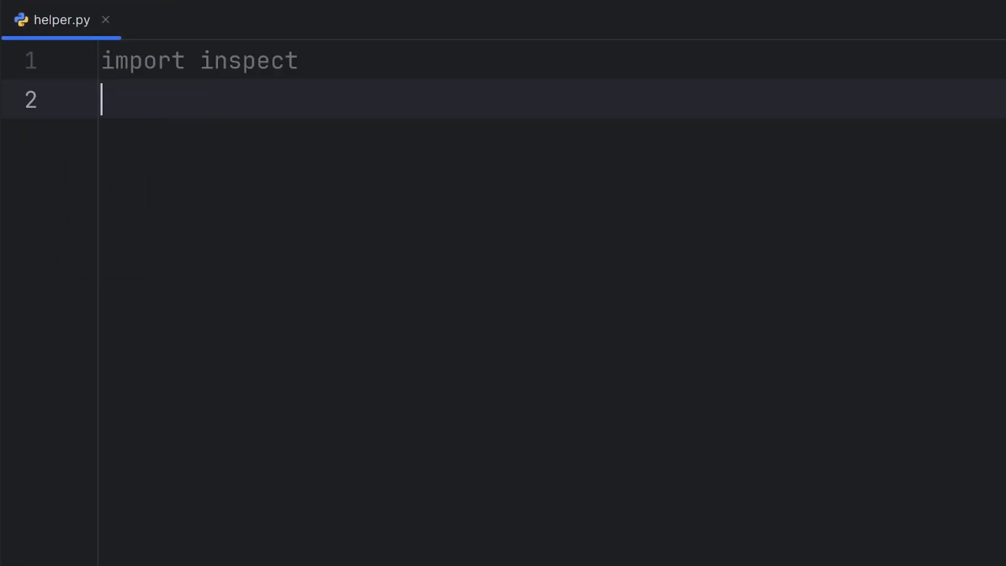
pyautogui.write('def info(age,')
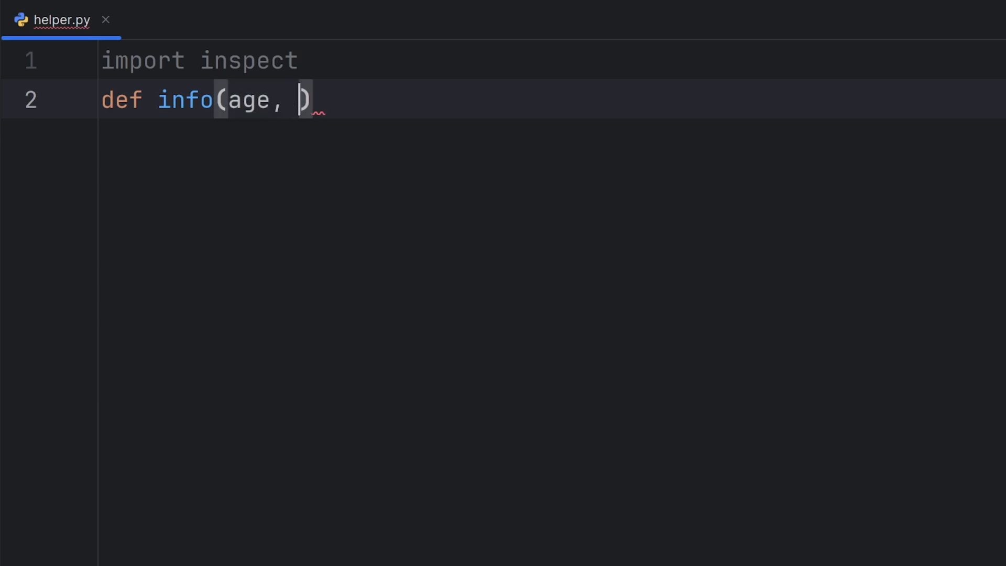
pyautogui.write('name, gender')
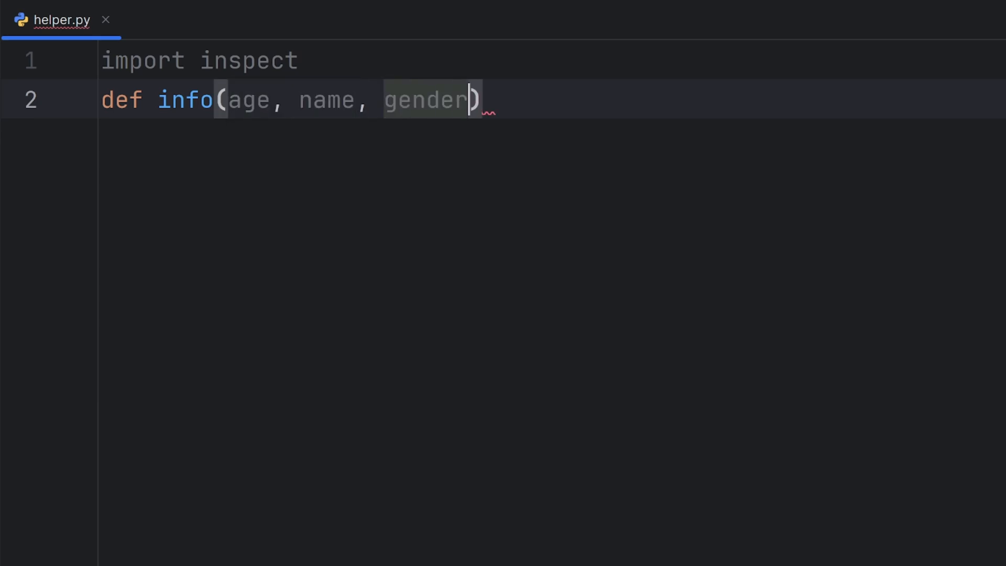
pyautogui.write('=')
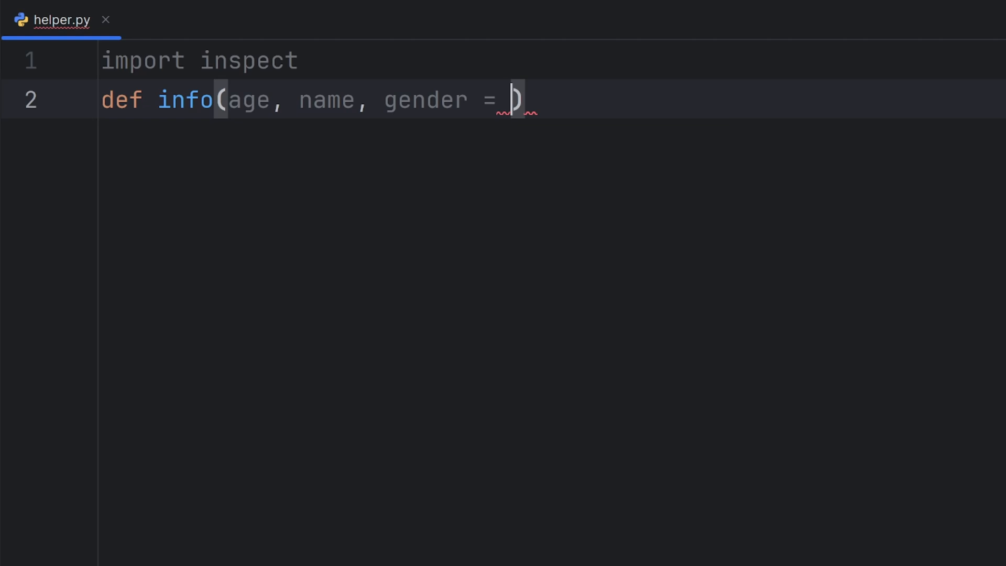
pyautogui.write("'M'")
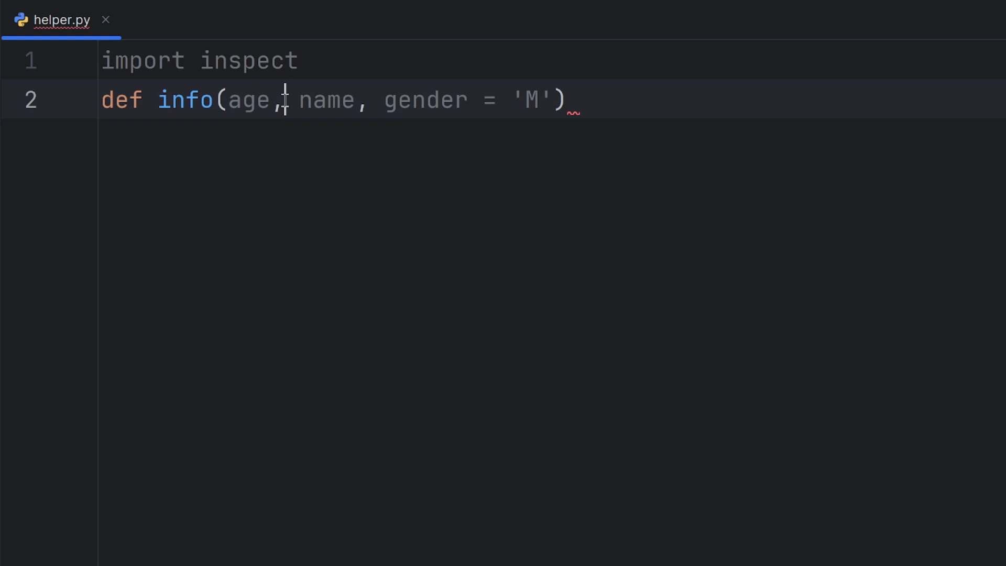
pyautogui.write('/,')
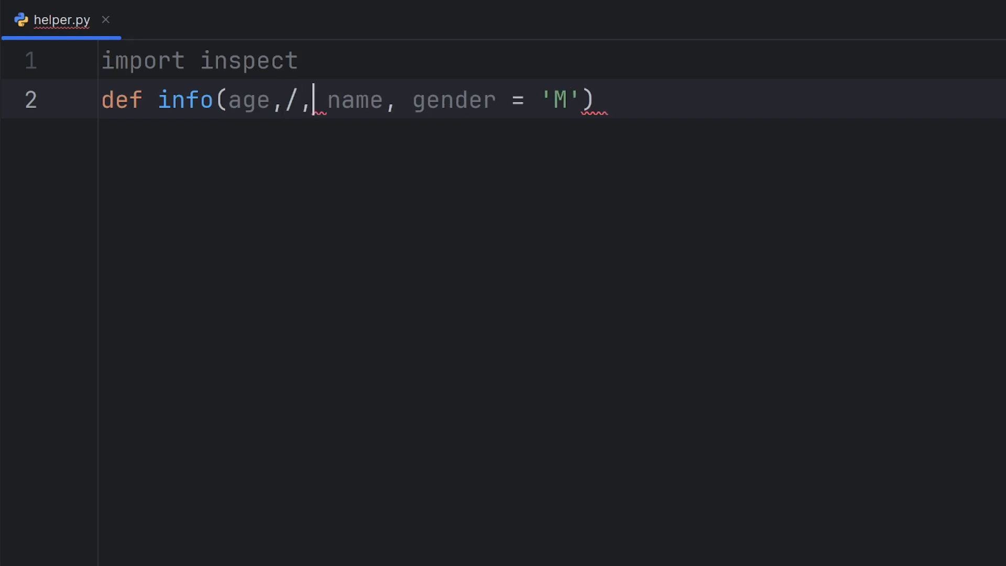
pyautogui.moveTo(338, 101)
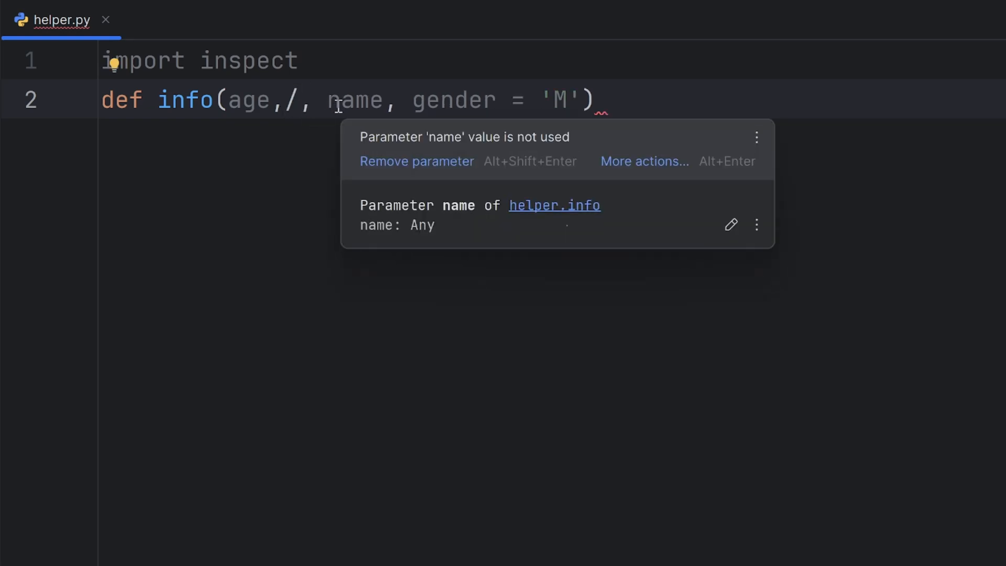
pyautogui.write('*')
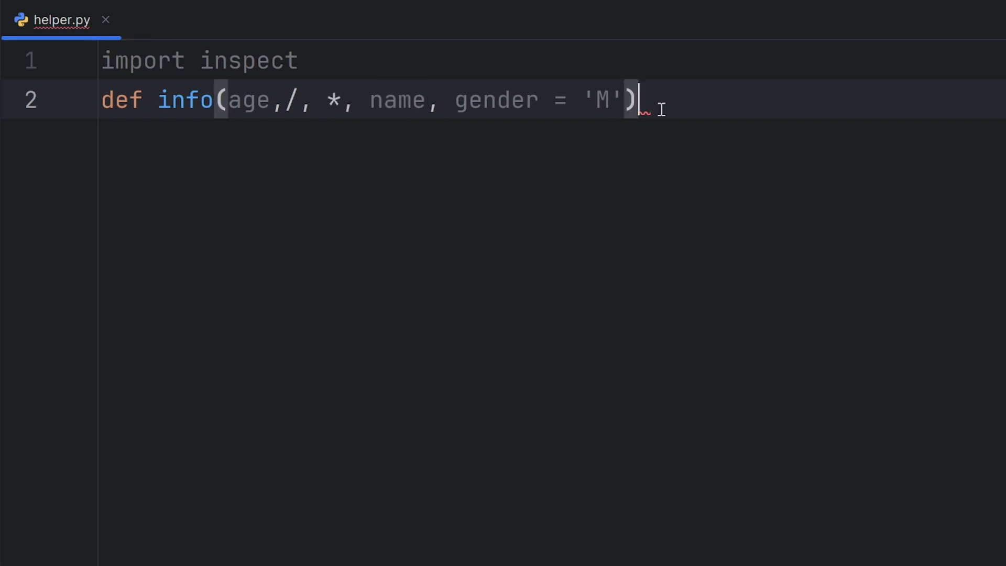
pyautogui.write(':')
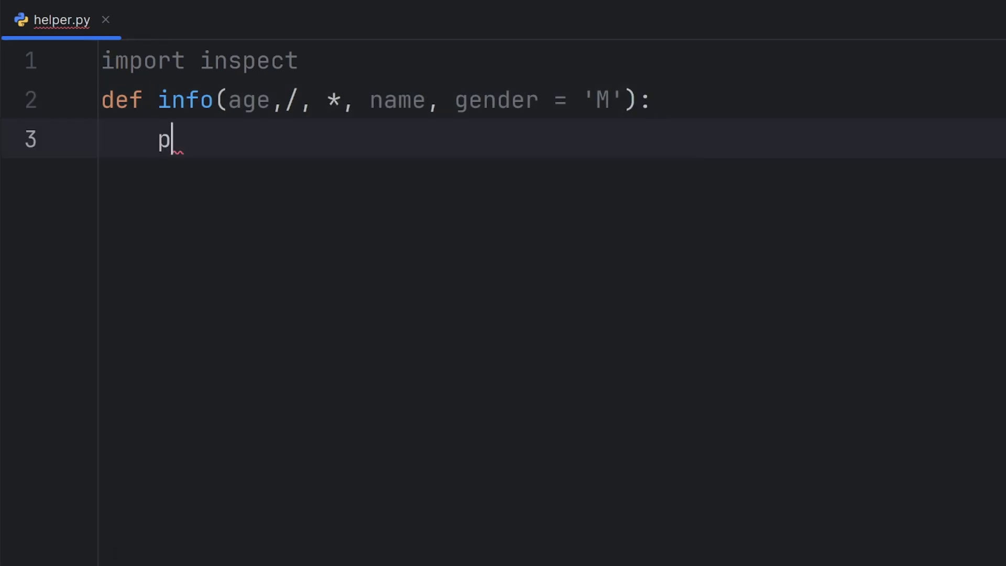
pyautogui.write('rint(age, nam')
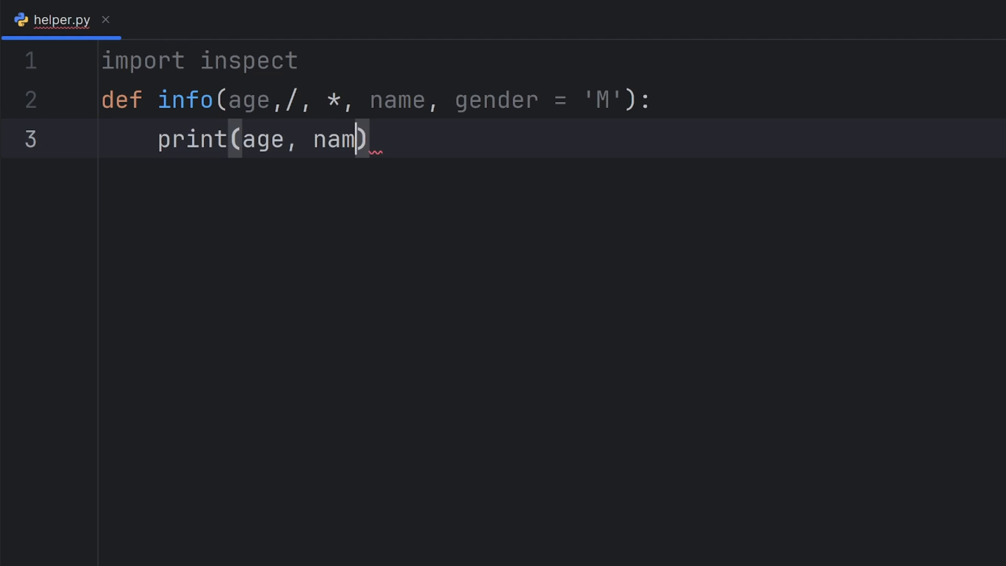
pyautogui.write('e, gender')
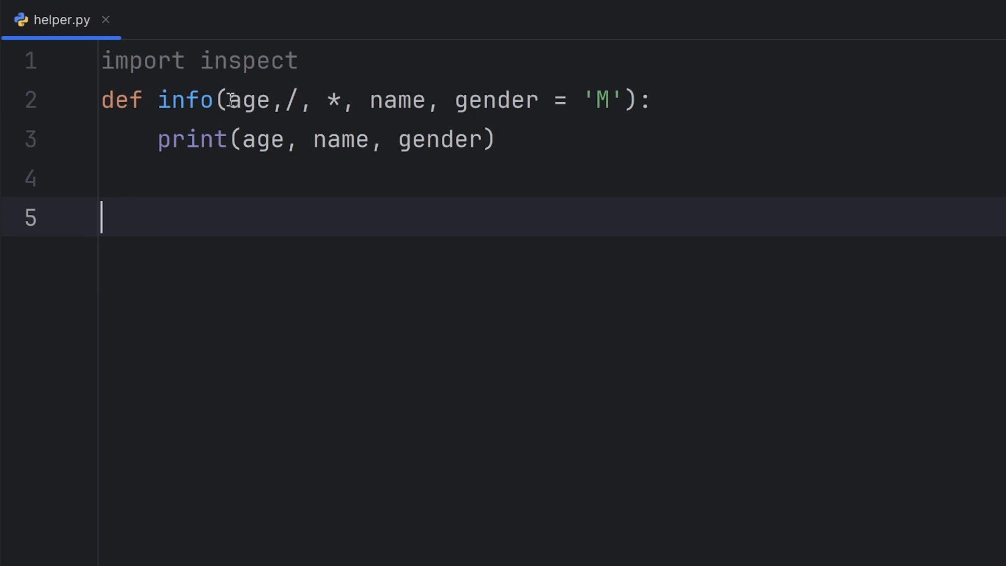
# Add a line below the function printing inspect.signature(info)
pyautogui.moveTo(227, 100); pyautogui.dragTo(442, 99)
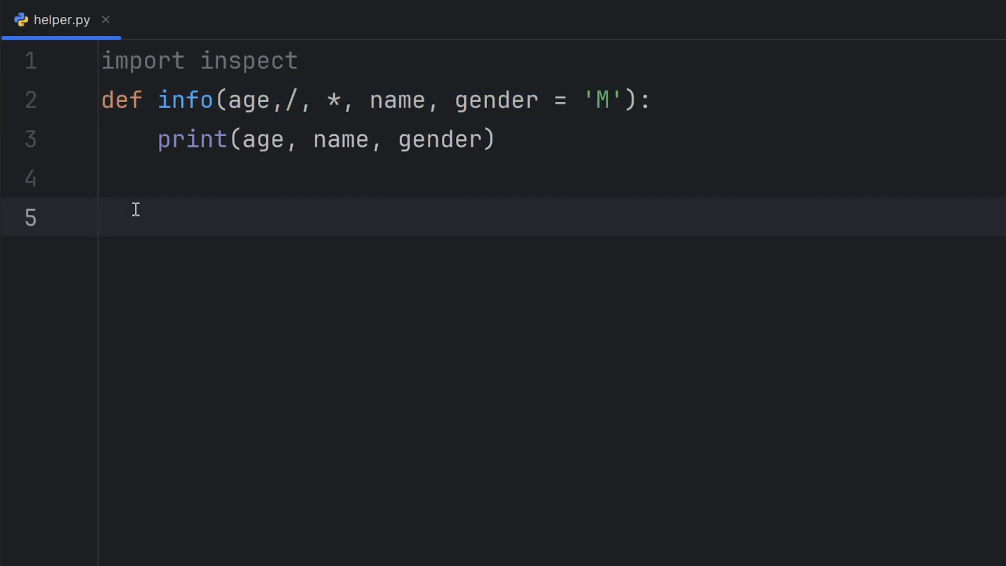
pyautogui.write('print(inspec')
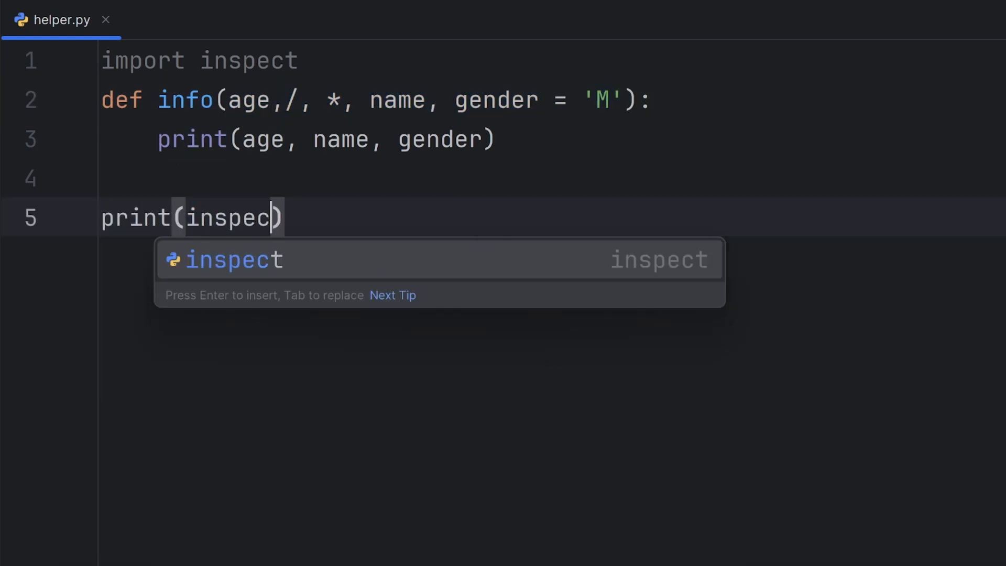
pyautogui.write('.')
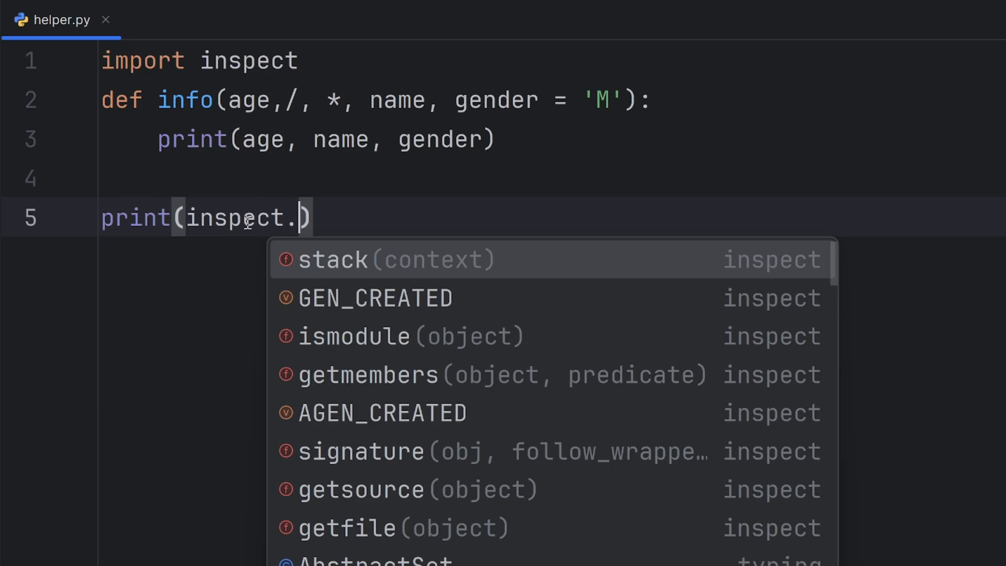
pyautogui.press('Escape')
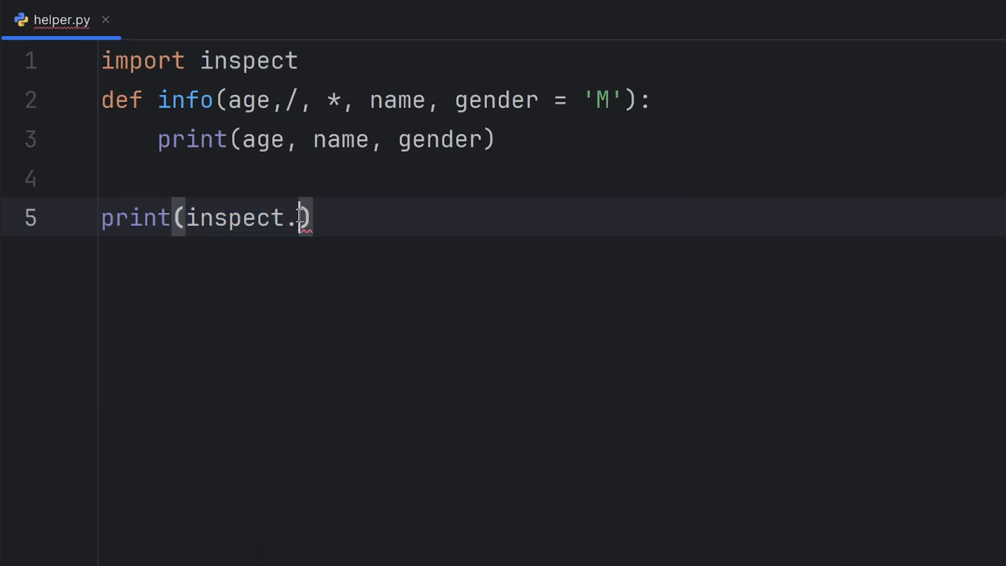
pyautogui.write('signature(in')
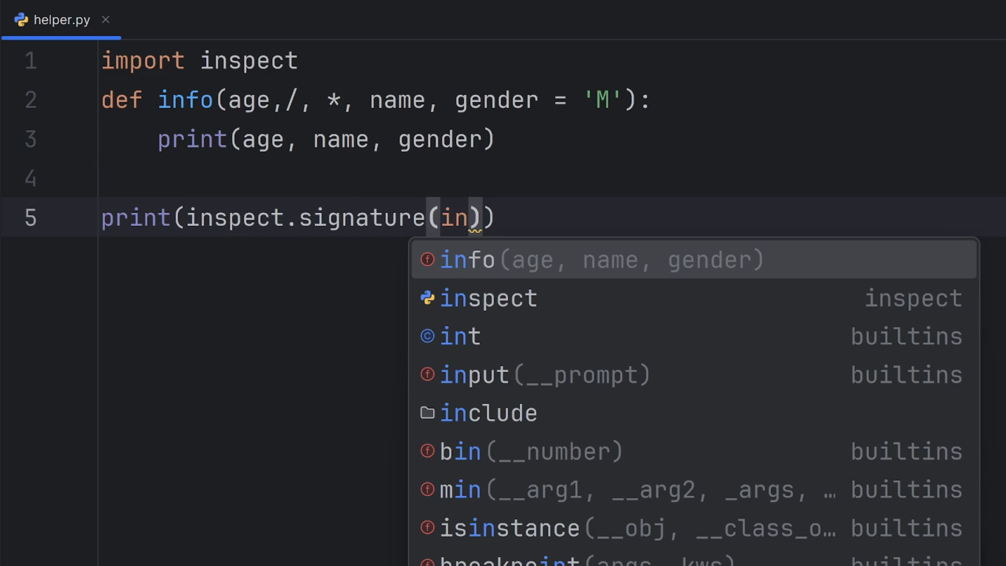
pyautogui.click(467, 259)
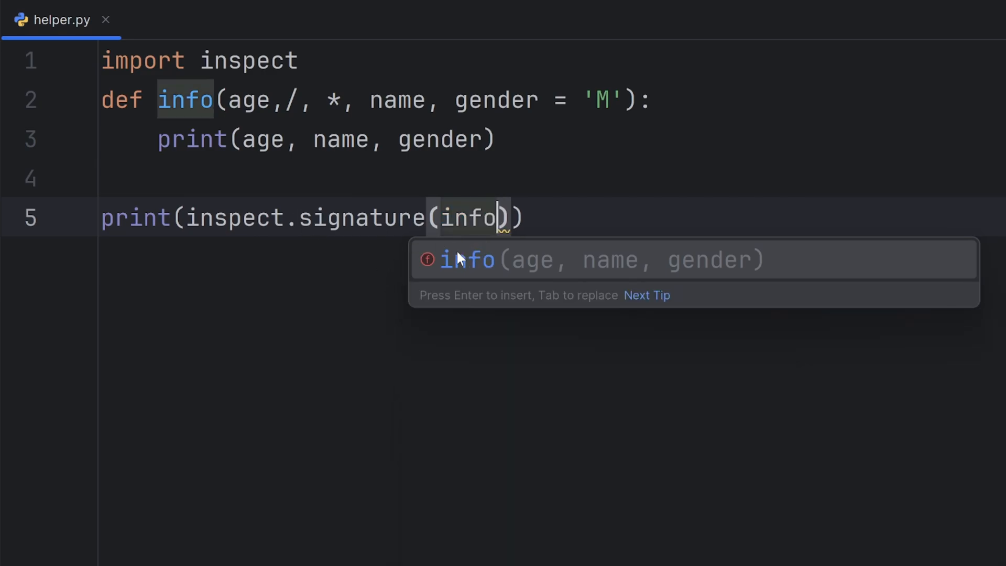
pyautogui.doubleClick(469, 217)
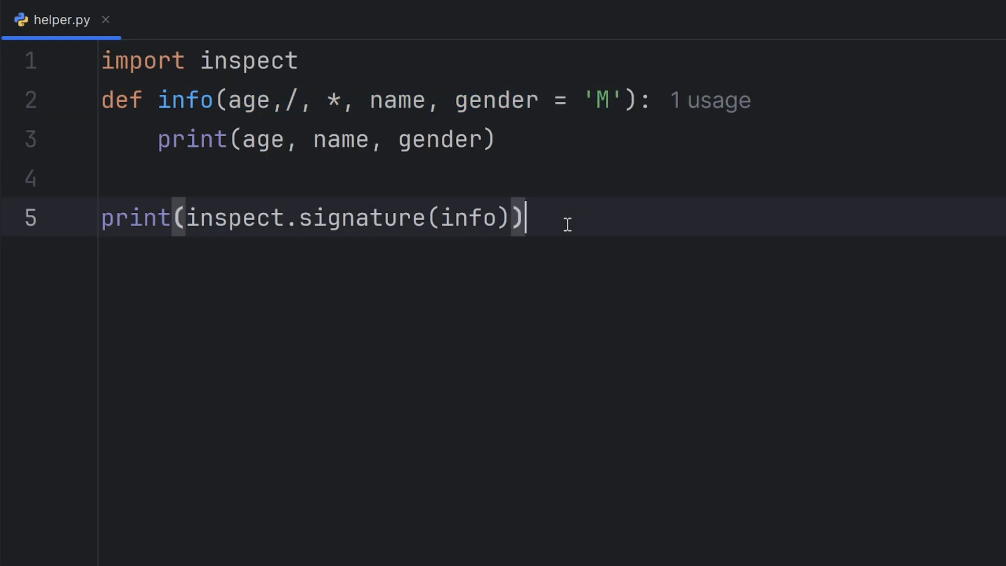
# Add a line printing inspect.getsource(info)
pyautogui.write('print(inspect.')
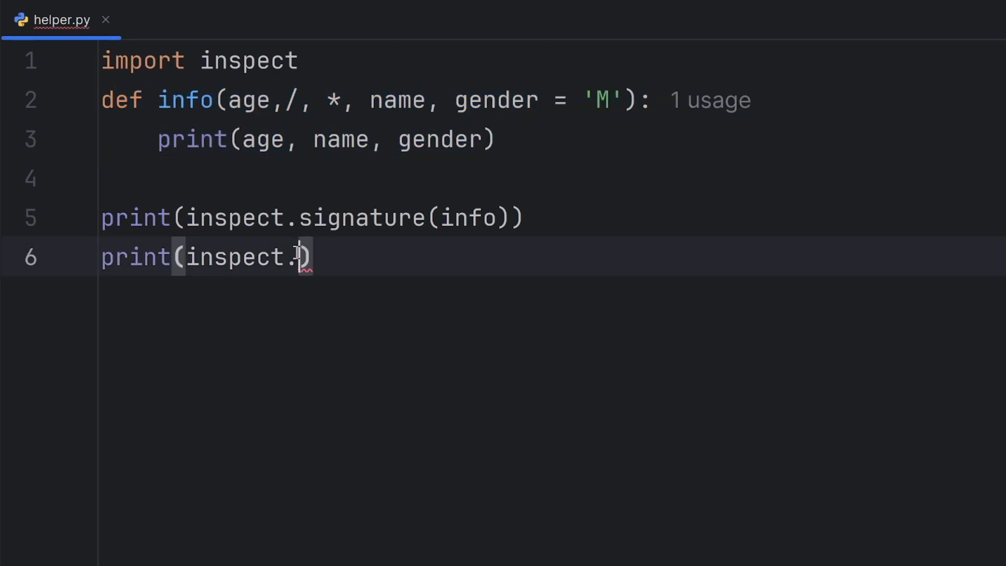
pyautogui.write('getsource(info')
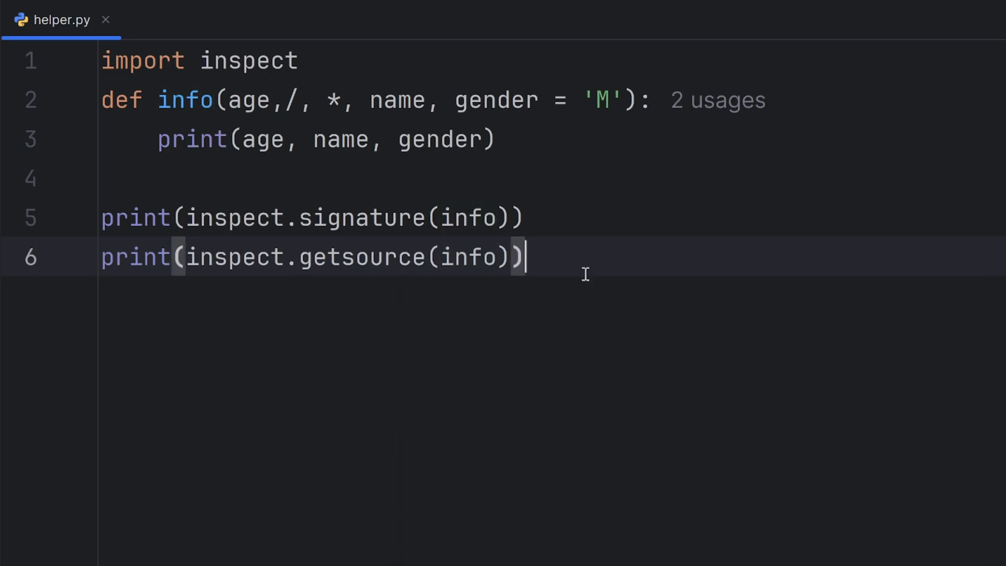
pyautogui.moveTo(525, 256); pyautogui.dragTo(243, 257)
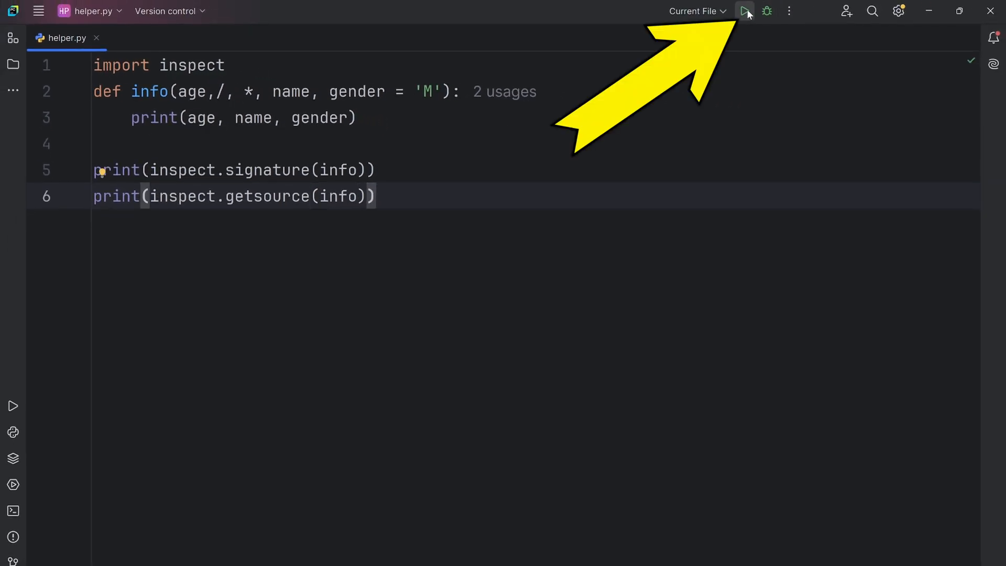
# Run helper.py and highlight info's printed signature and source code in the Run output
pyautogui.click(743, 11)
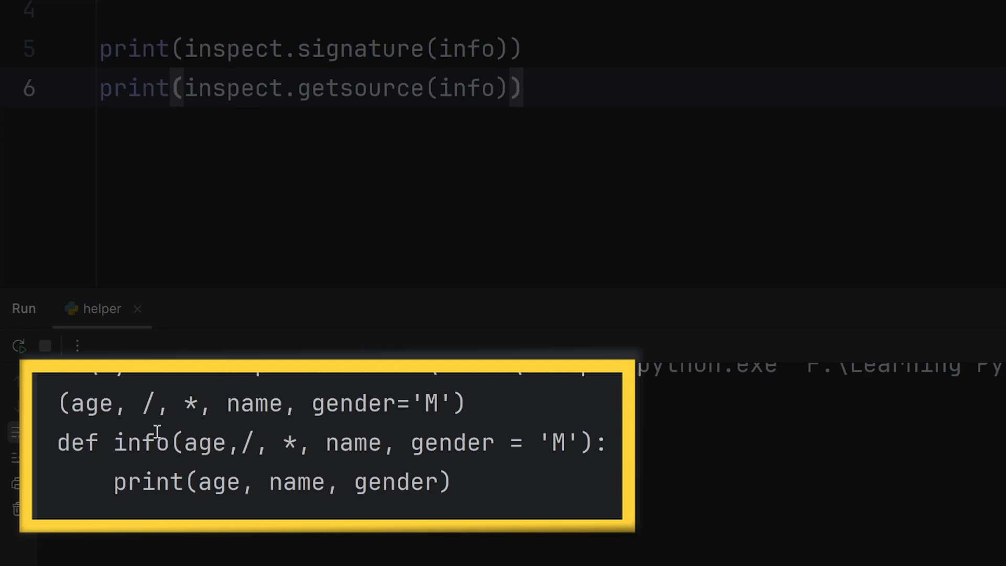
pyautogui.moveTo(71, 403); pyautogui.dragTo(311, 403)
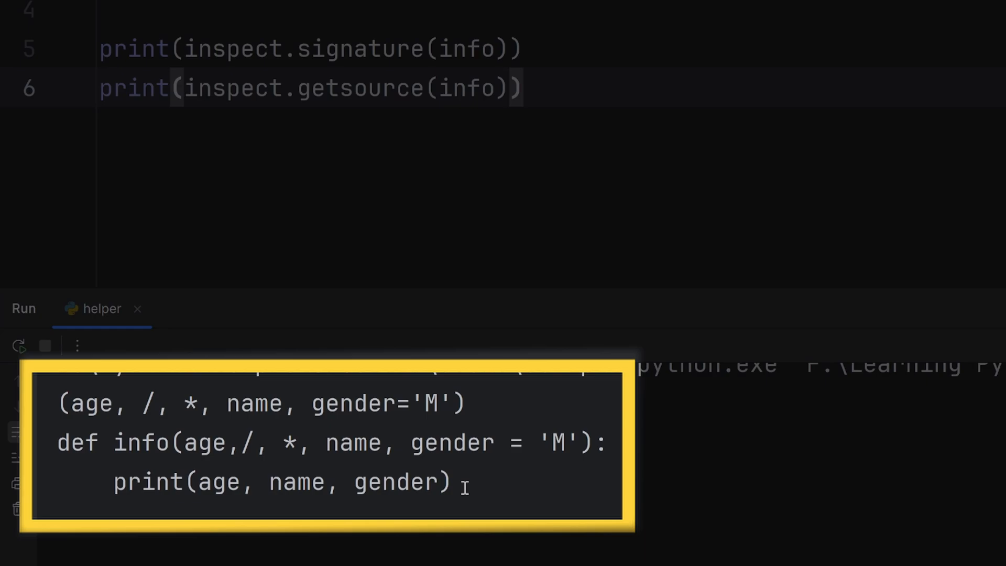
pyautogui.moveTo(57, 442); pyautogui.dragTo(455, 482)
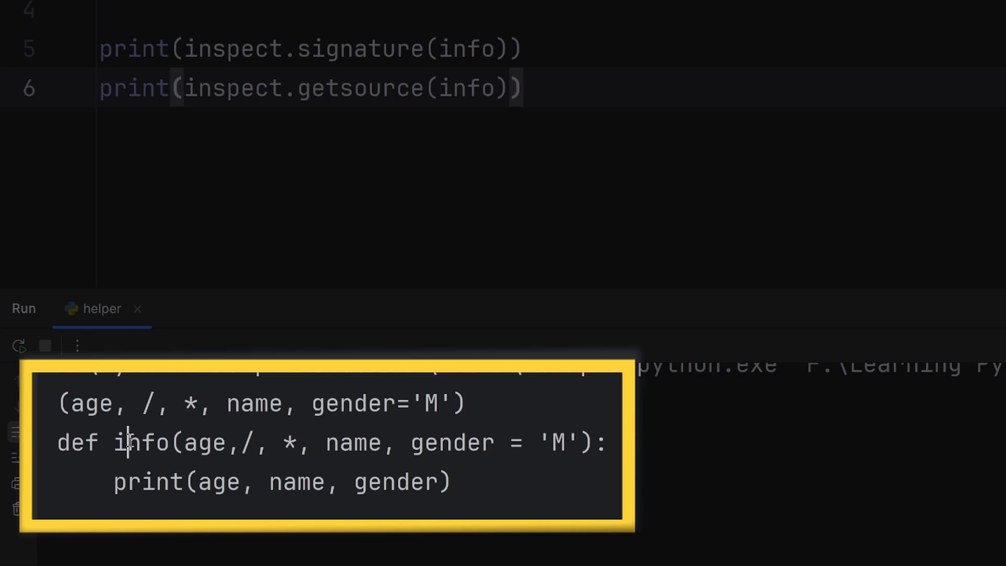
pyautogui.moveTo(72, 403); pyautogui.dragTo(186, 403)
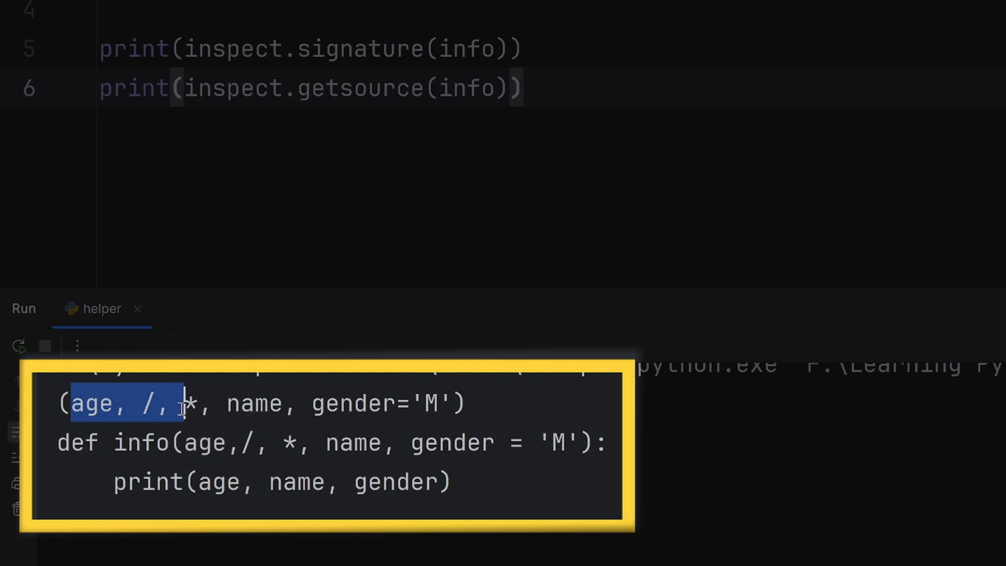
pyautogui.moveTo(186, 403); pyautogui.dragTo(414, 442)
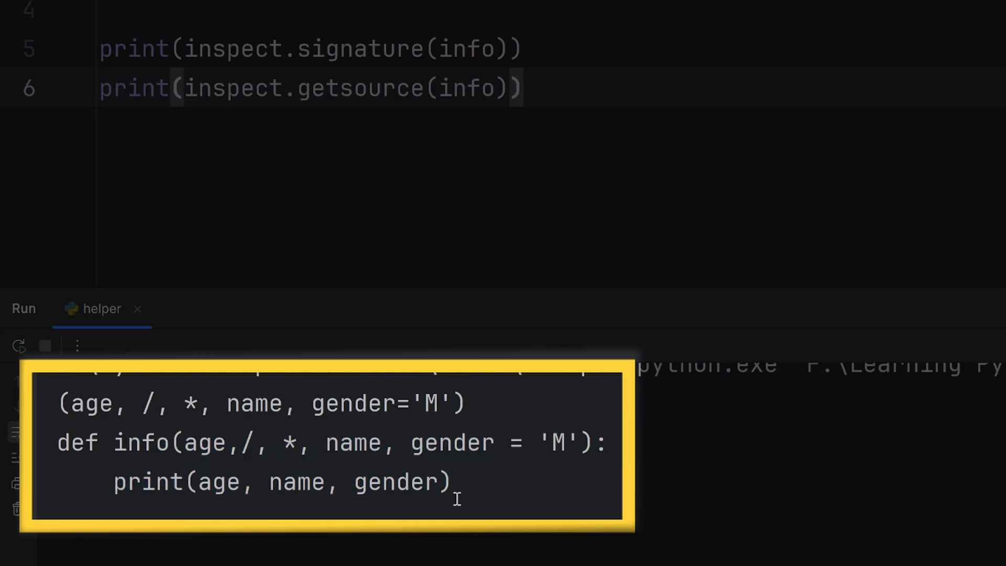
pyautogui.doubleClick(89, 403)
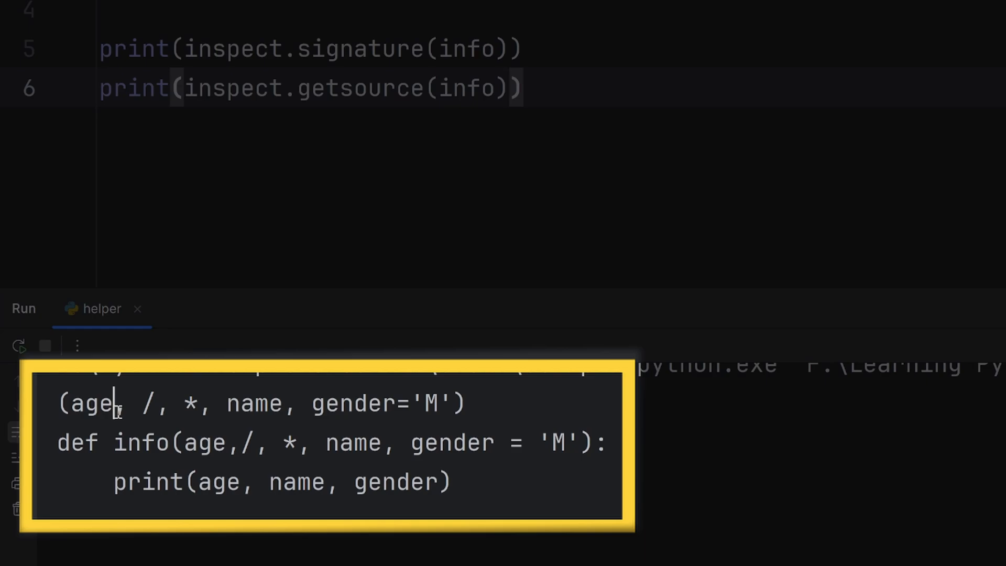
pyautogui.doubleClick(90, 403)
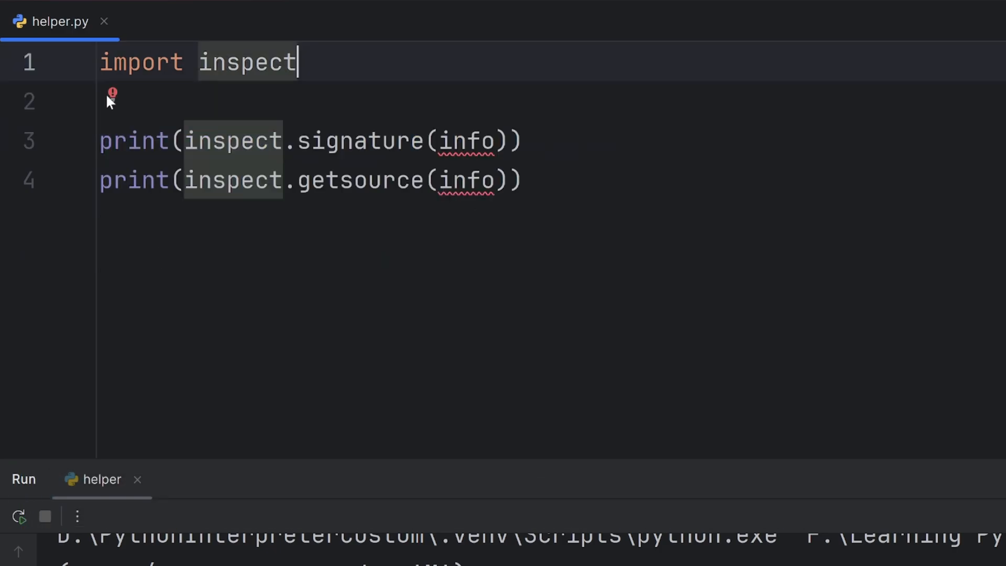
# Change the import to 'import inspect, math' and swap info for math.sqrt in both prints
pyautogui.write(', m')
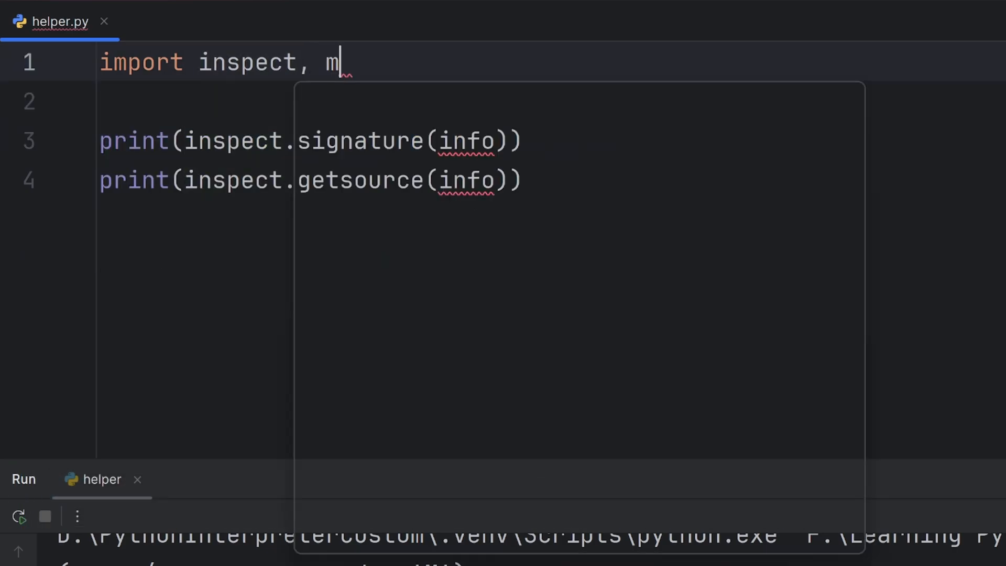
pyautogui.write('ath')
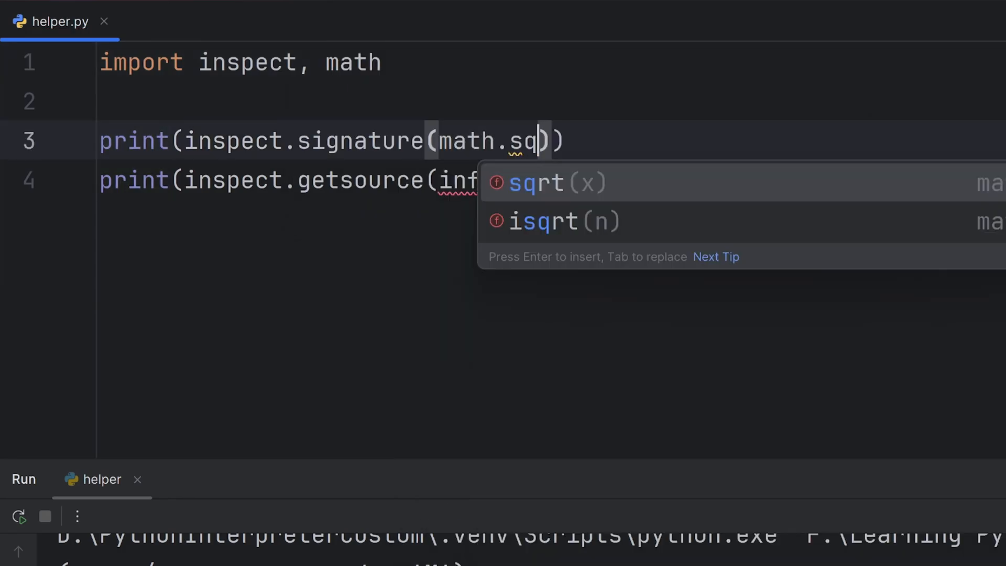
pyautogui.write('math.sqrt))')
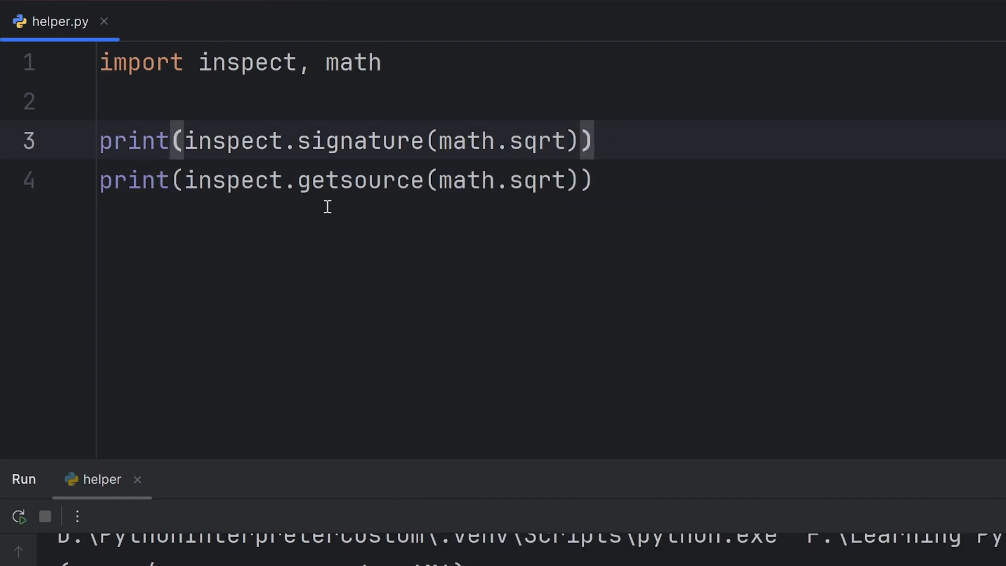
pyautogui.moveTo(184, 141); pyautogui.dragTo(580, 141)
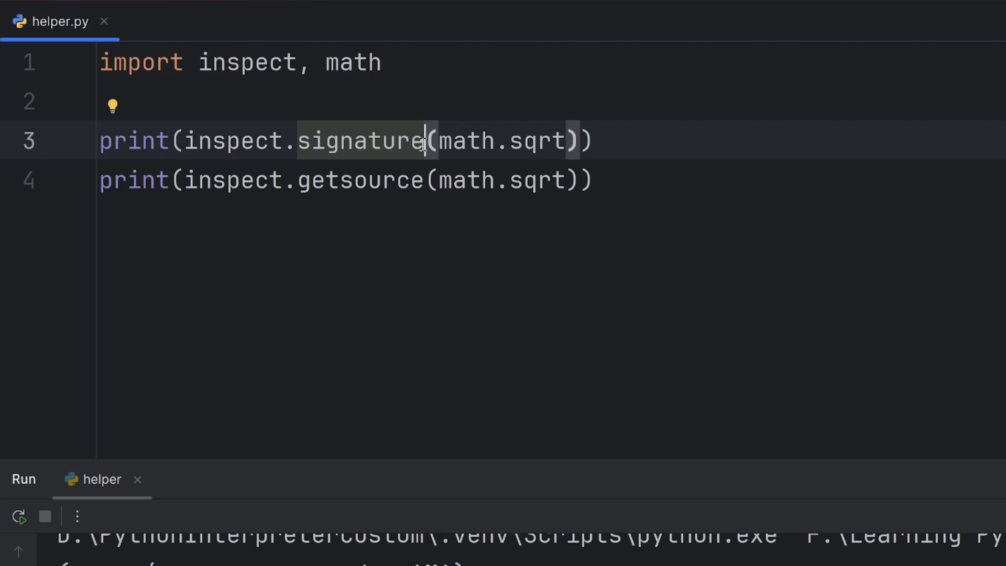
pyautogui.doubleClick(332, 180)
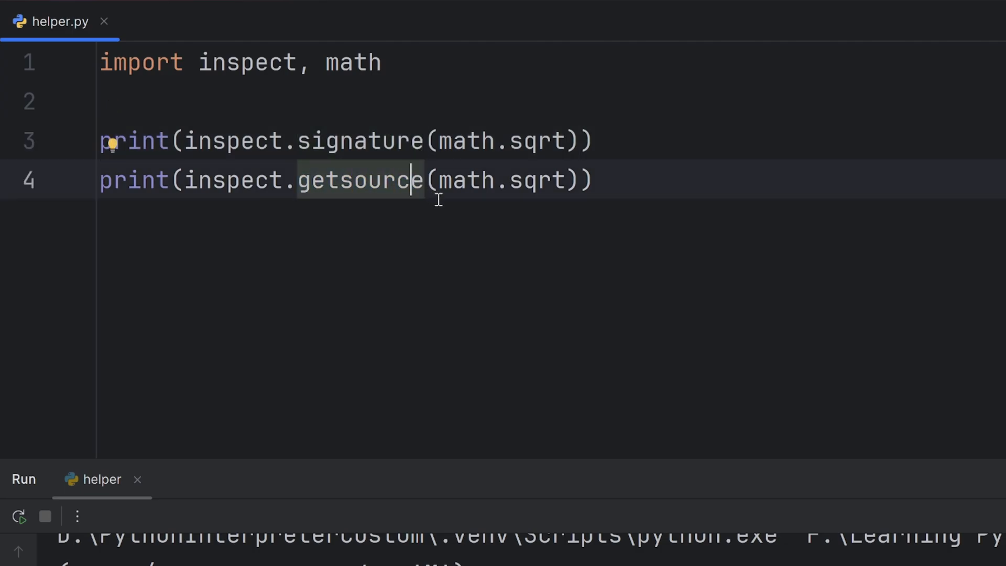
# Rerun helper.py to see (x, /) printed and getsource raising a TypeError
pyautogui.click(743, 11)
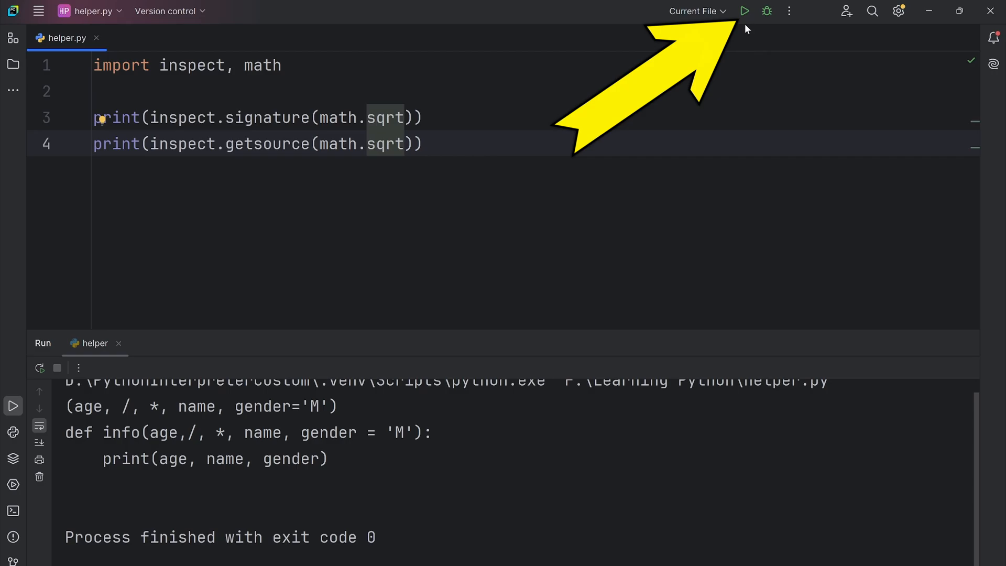
pyautogui.click(743, 11)
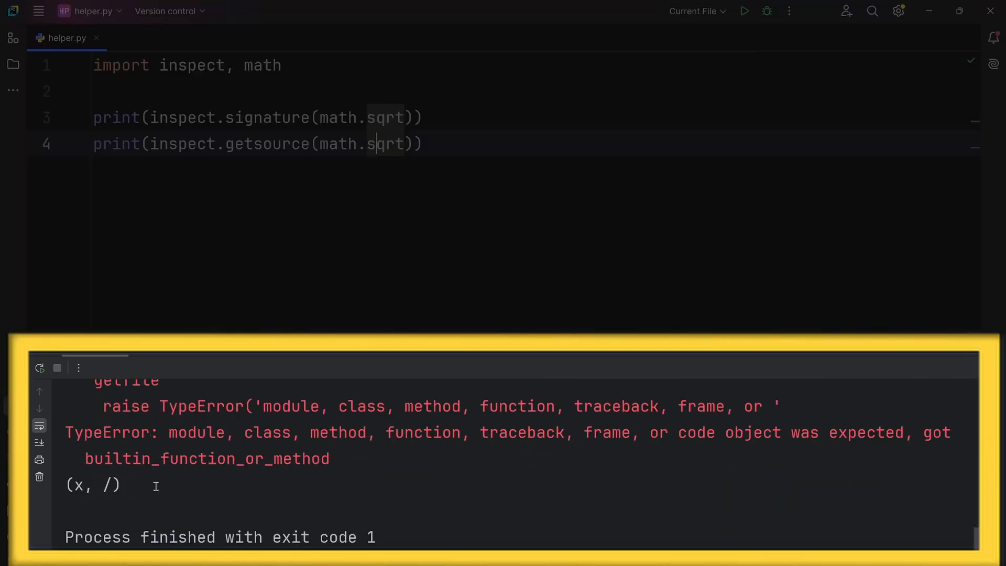